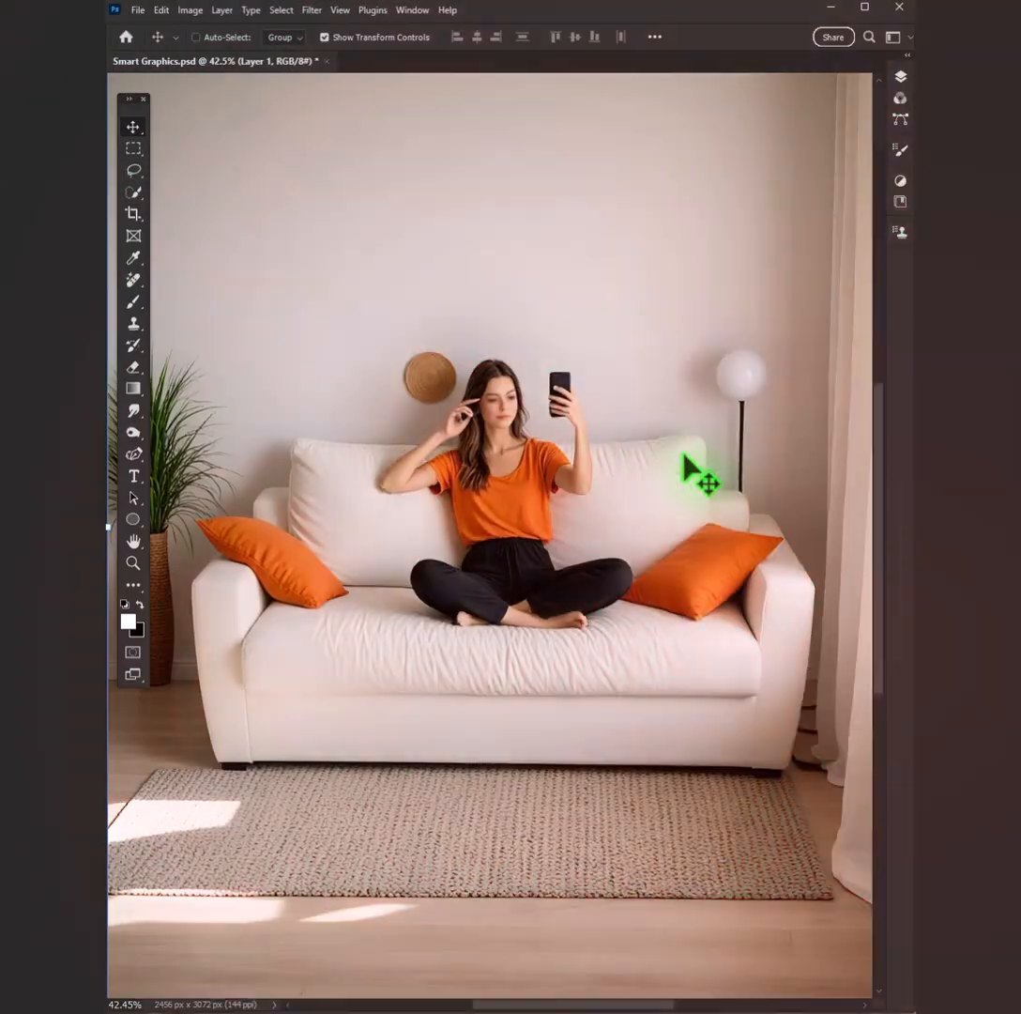
# - Copy the selected sofa to its own layer and hide the photo and pattern layers
pyautogui.click(135, 191)
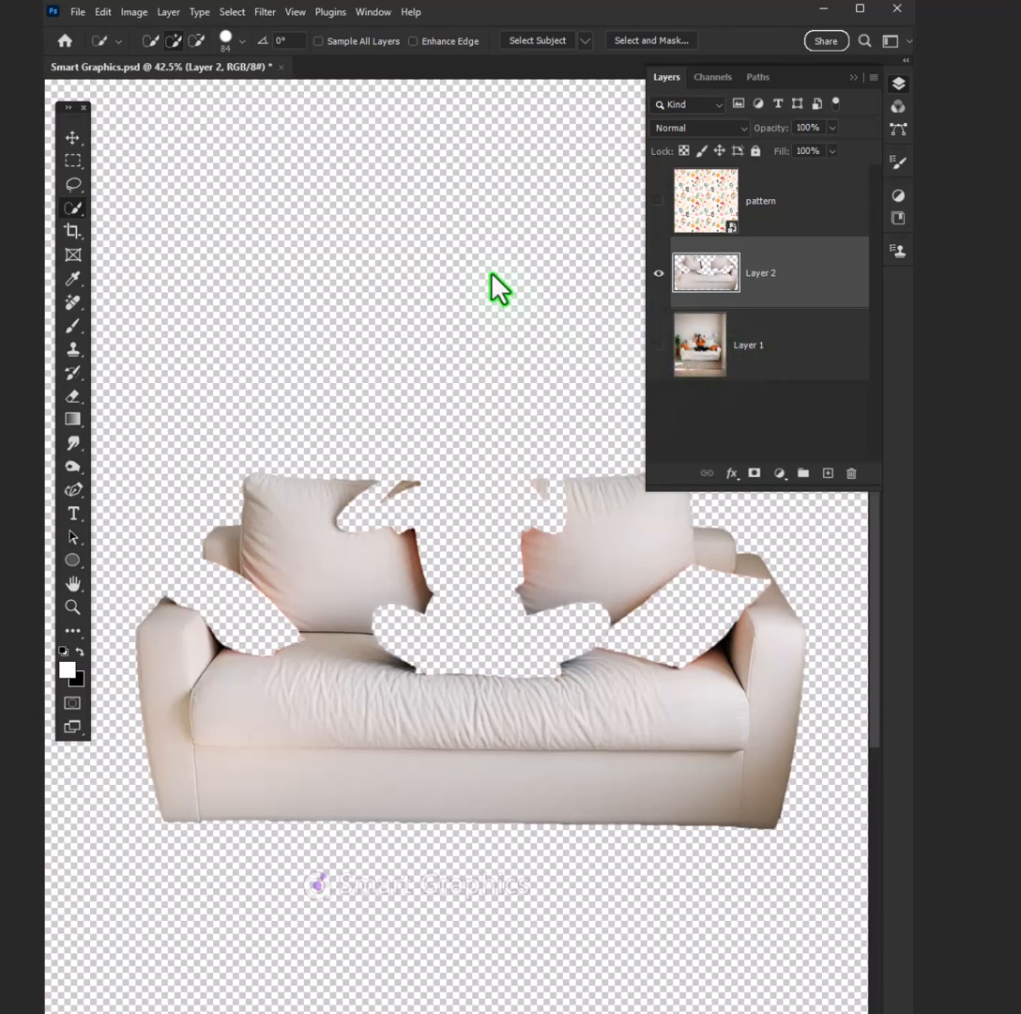
# - Apply a Gaussian Blur of 4.2 pixels to the cut-out sofa layer
pyautogui.click(265, 11)
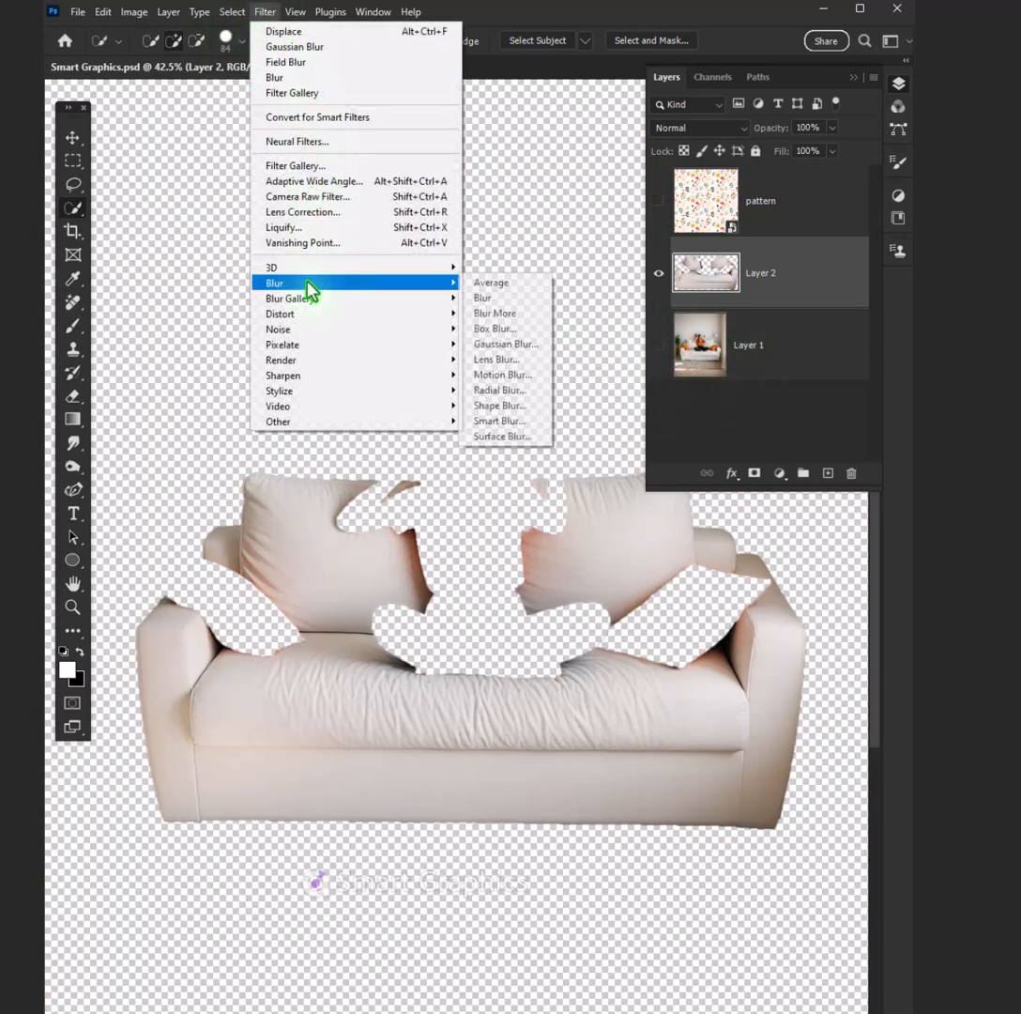
pyautogui.click(505, 344)
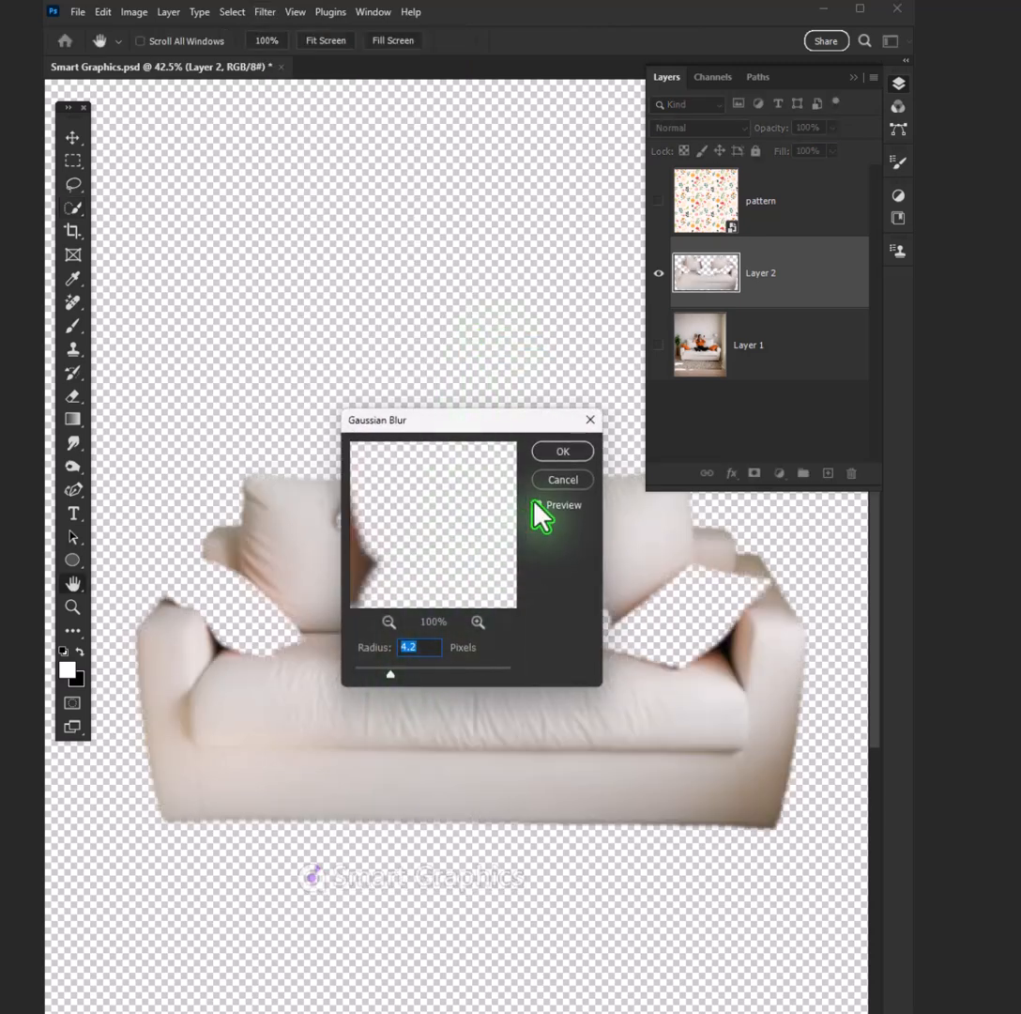
pyautogui.click(561, 451)
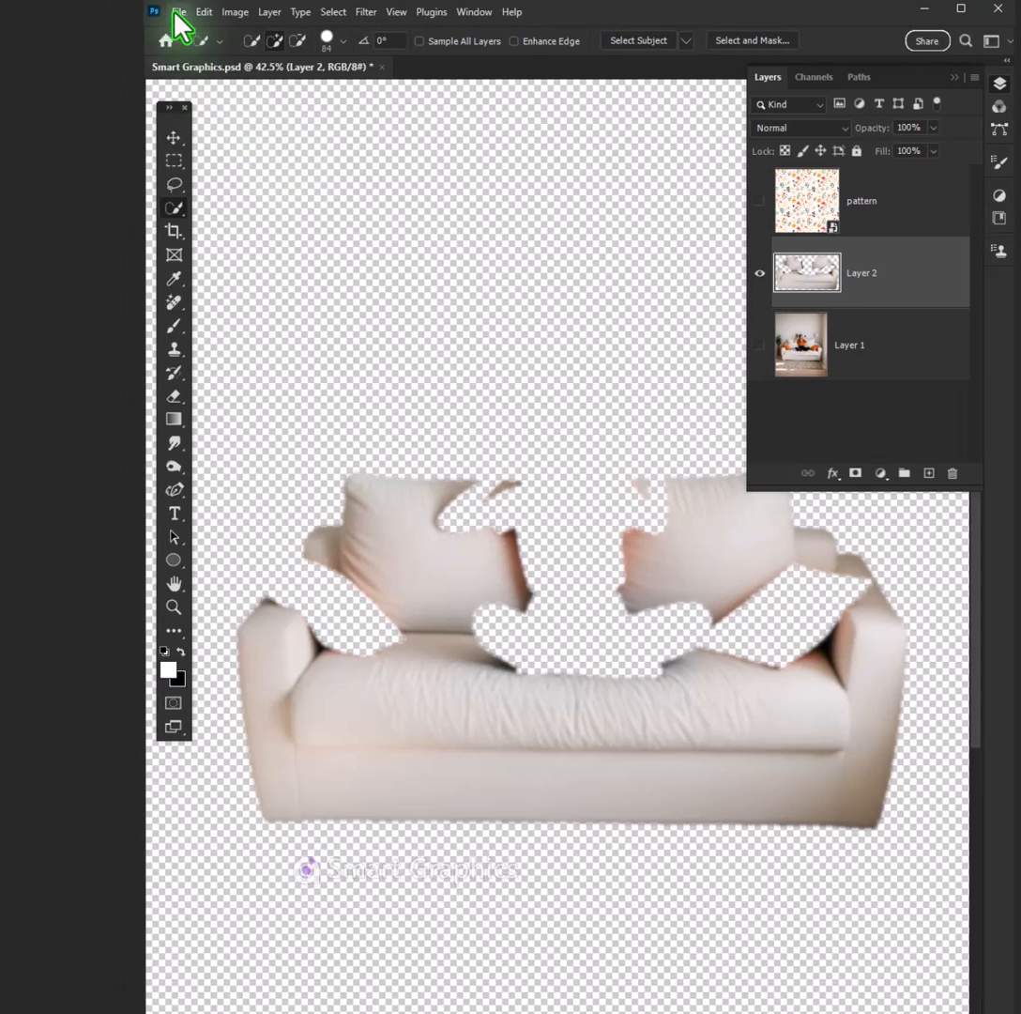
# - Save the document as 1.psd, then show the original photo layer again
pyautogui.click(176, 11)
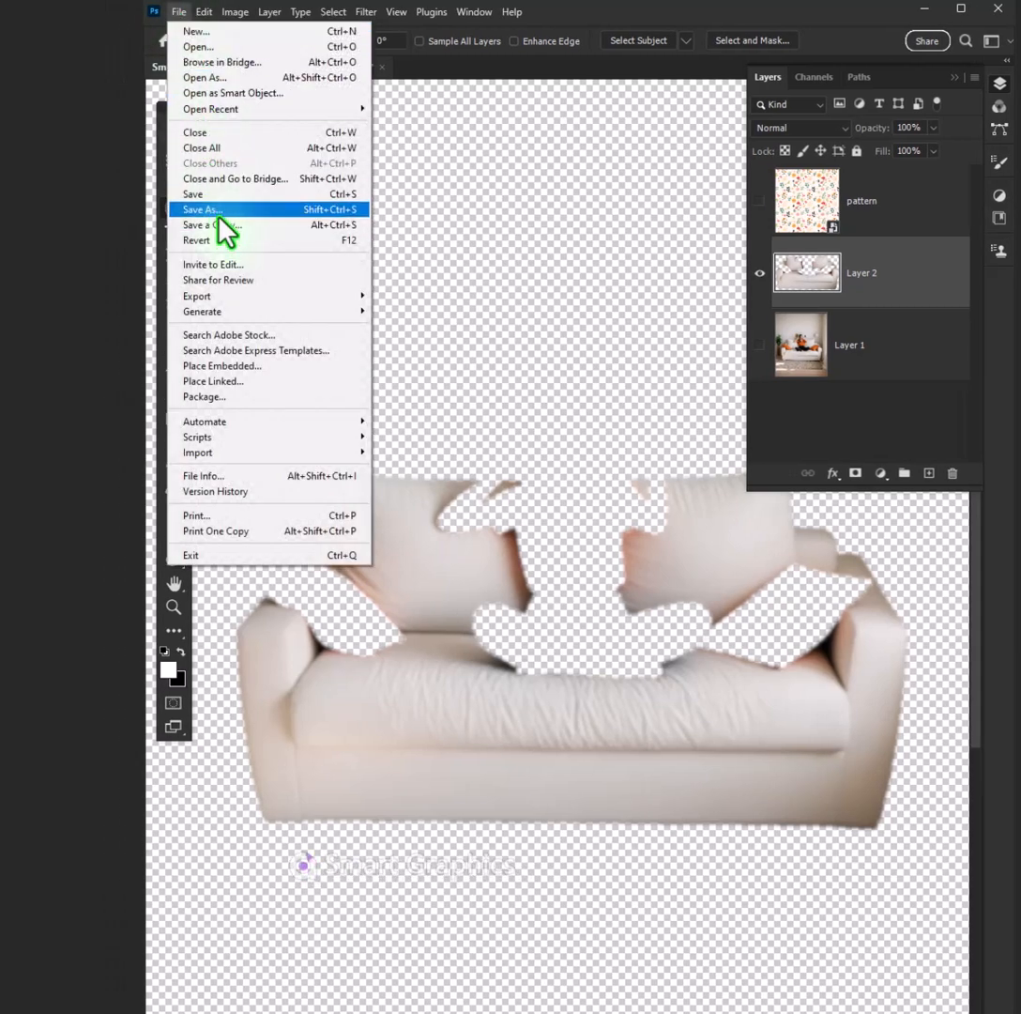
pyautogui.click(202, 209)
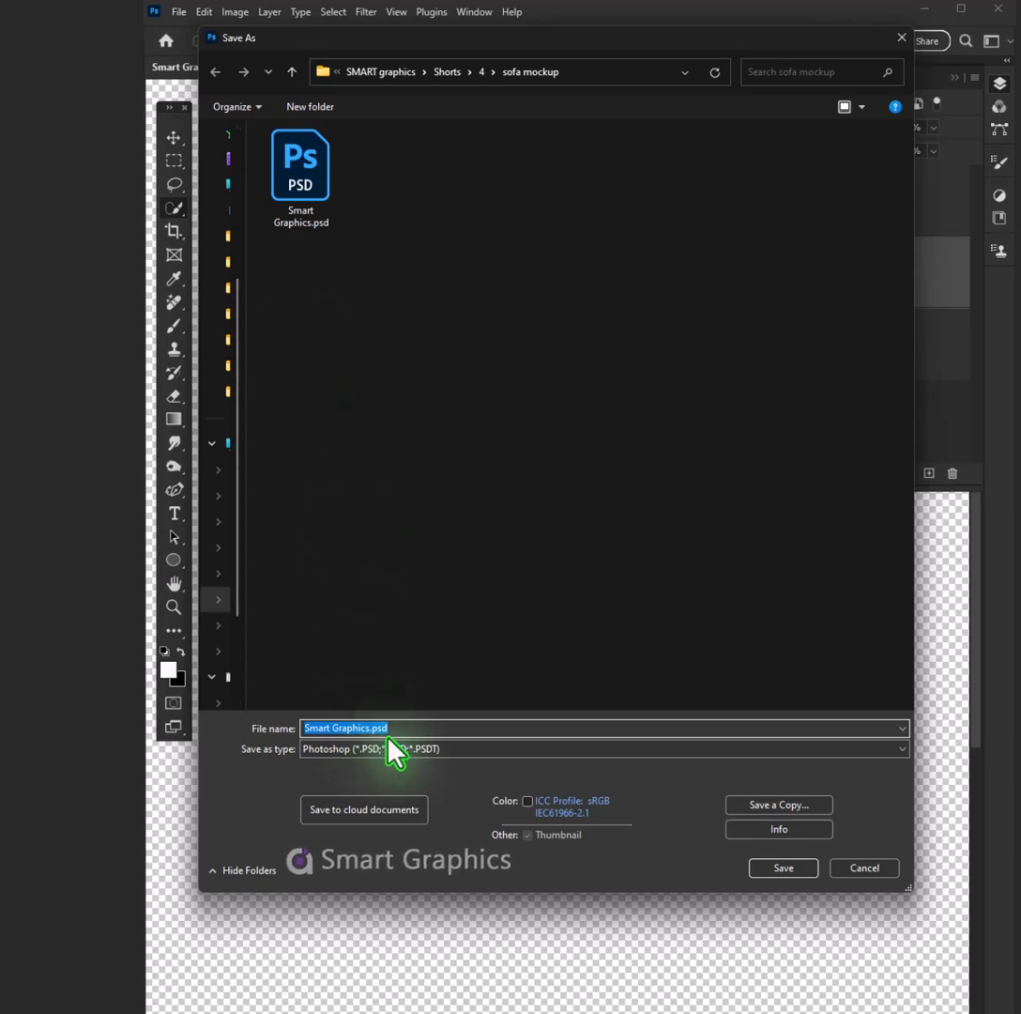
pyautogui.click(781, 867)
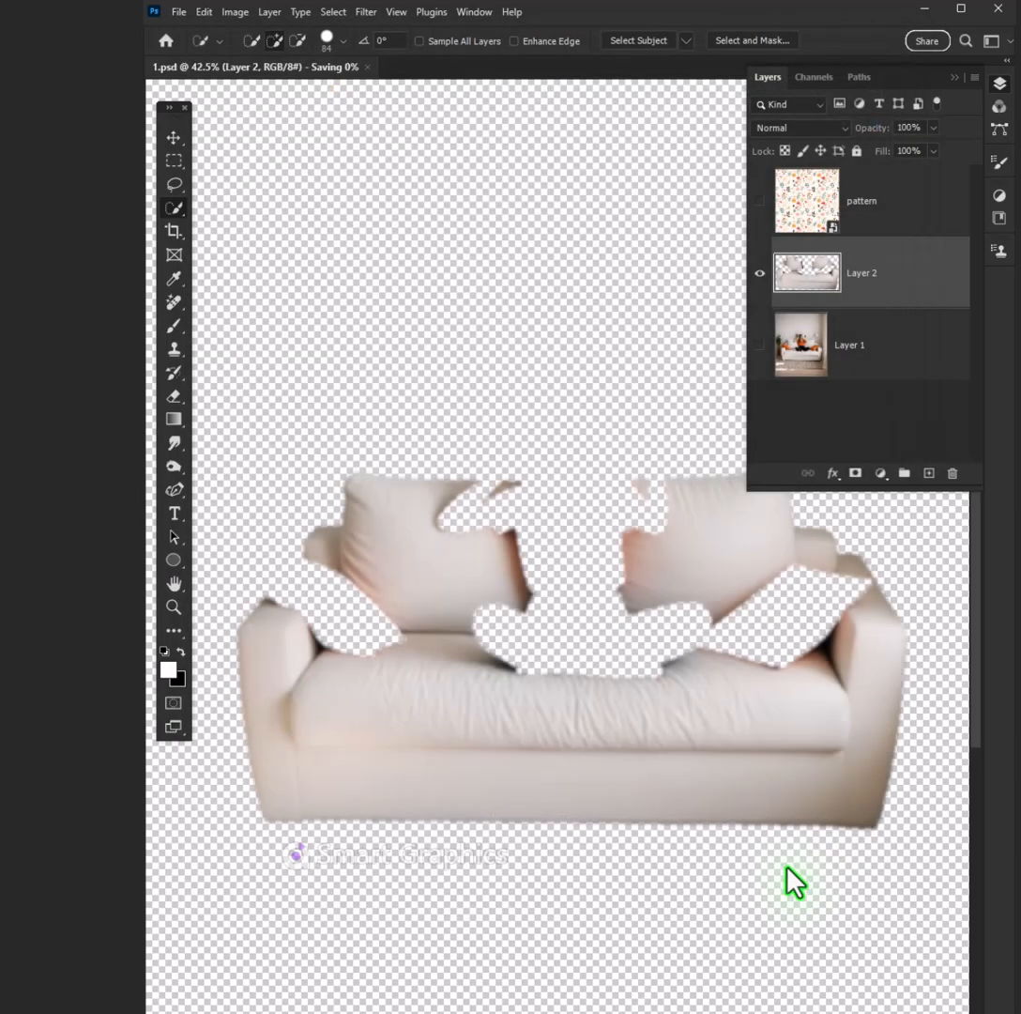
pyautogui.moveTo(219, 73)
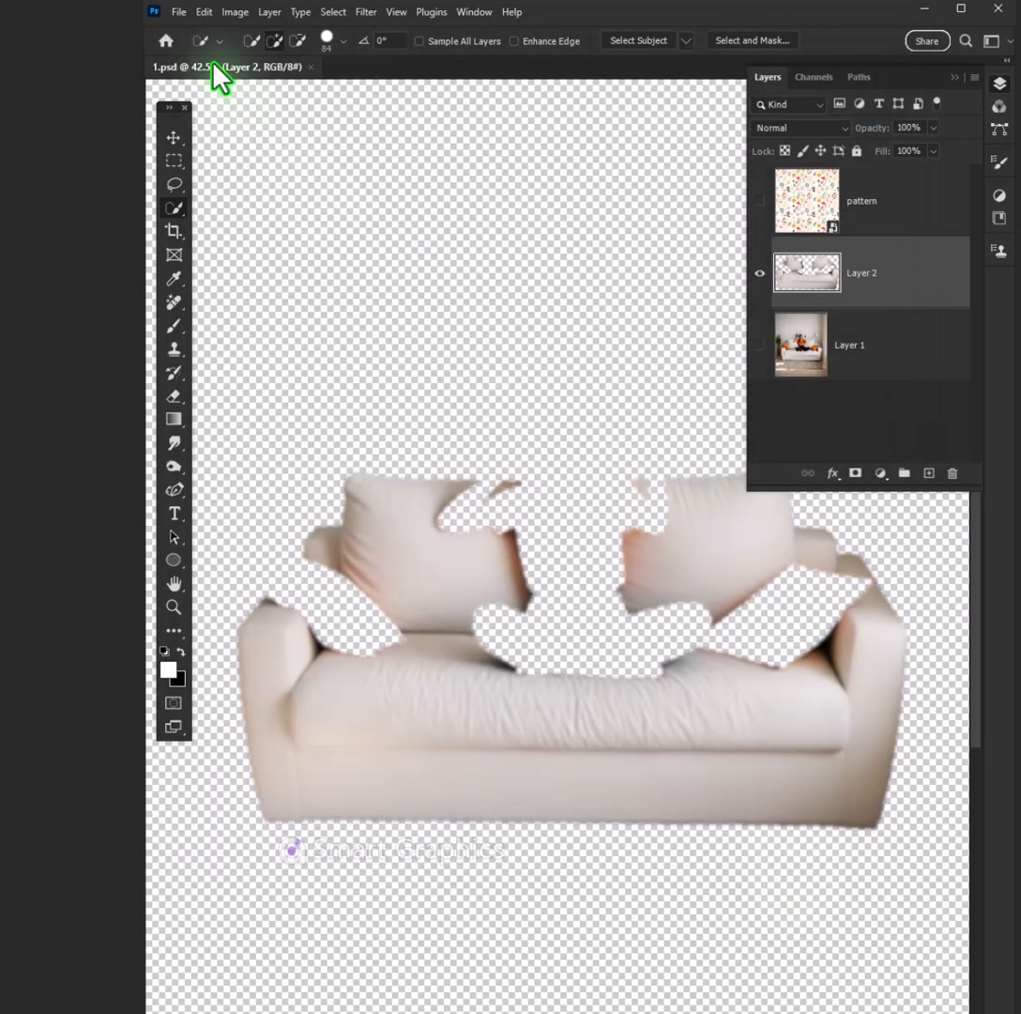
pyautogui.click(203, 12)
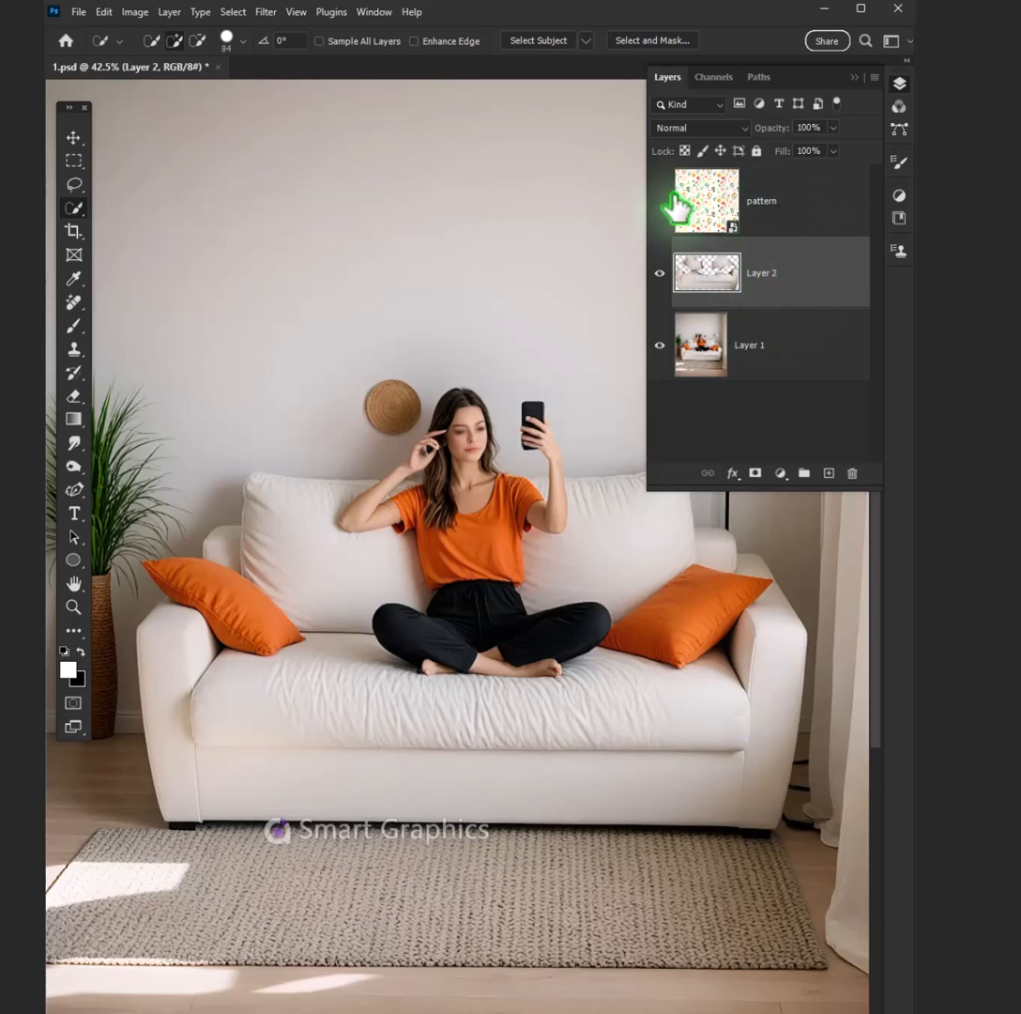
# - Show the floral pattern layer and clip it to the sofa layer with a clipping mask
pyautogui.click(661, 199)
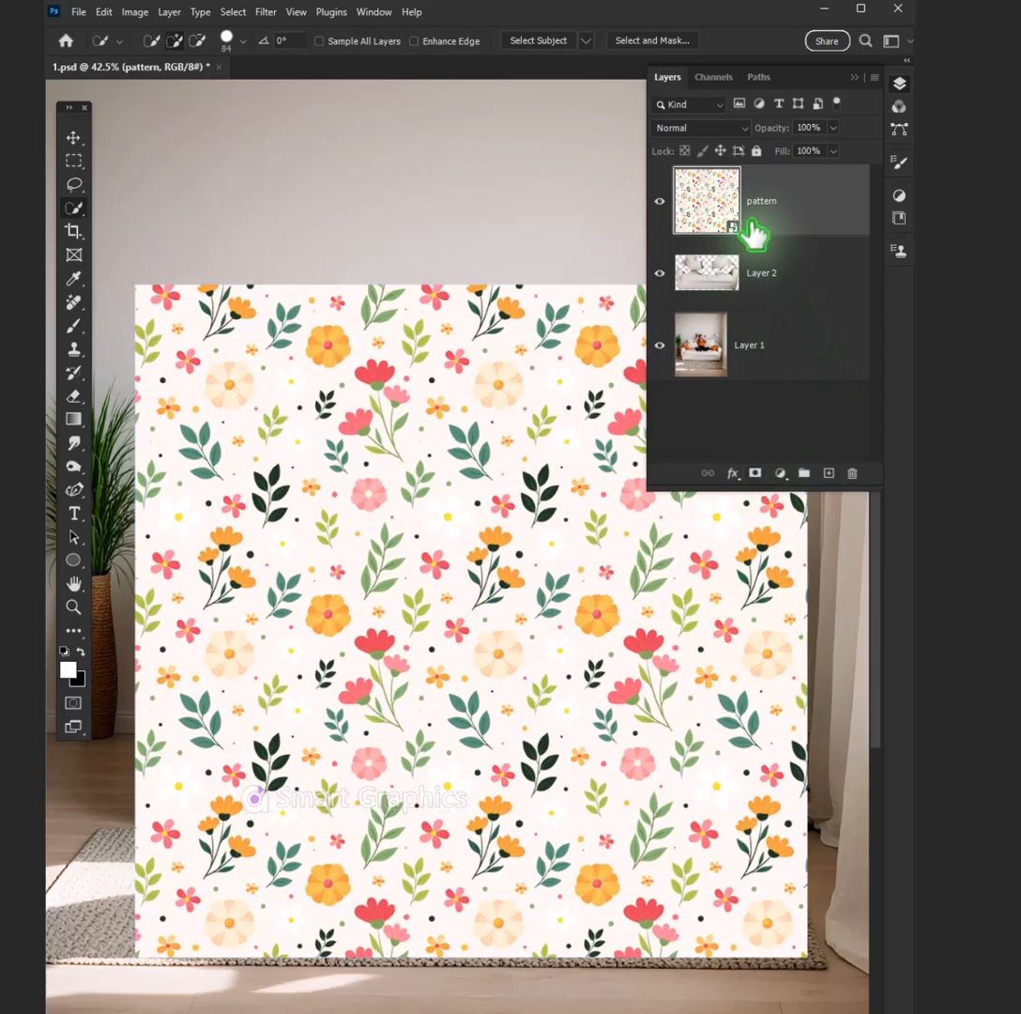
pyautogui.rightClick(760, 199)
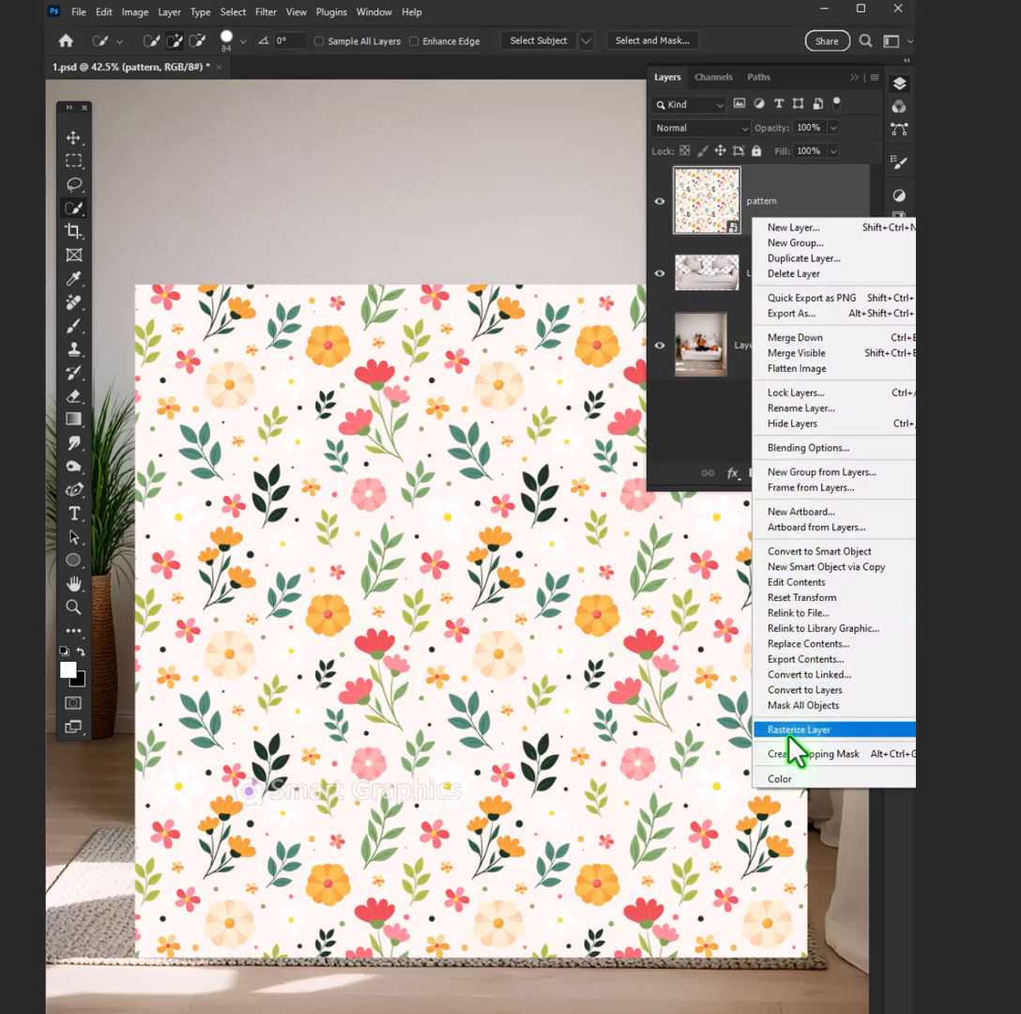
pyautogui.click(800, 728)
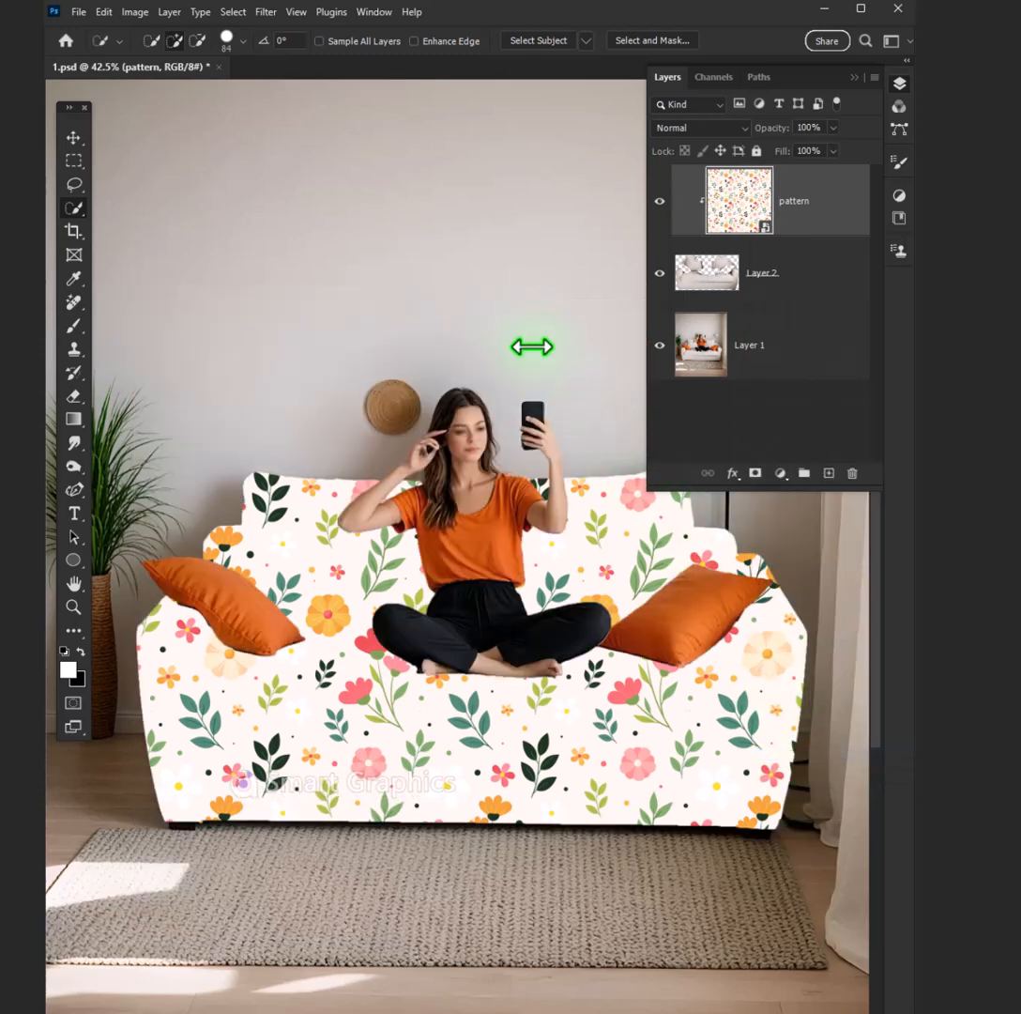
# - Displace the floral pattern with scale 22 using 1.psd as the displacement map
pyautogui.click(267, 11)
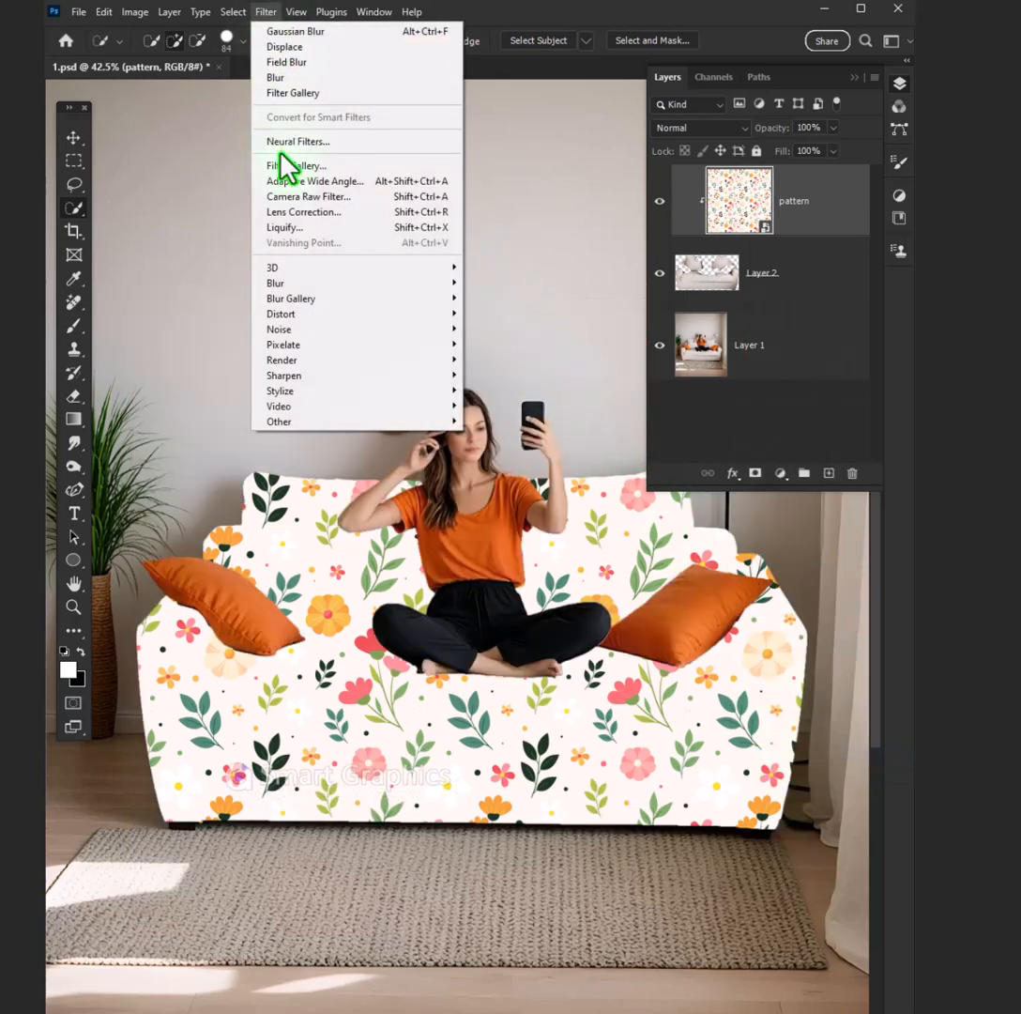
pyautogui.moveTo(338, 313)
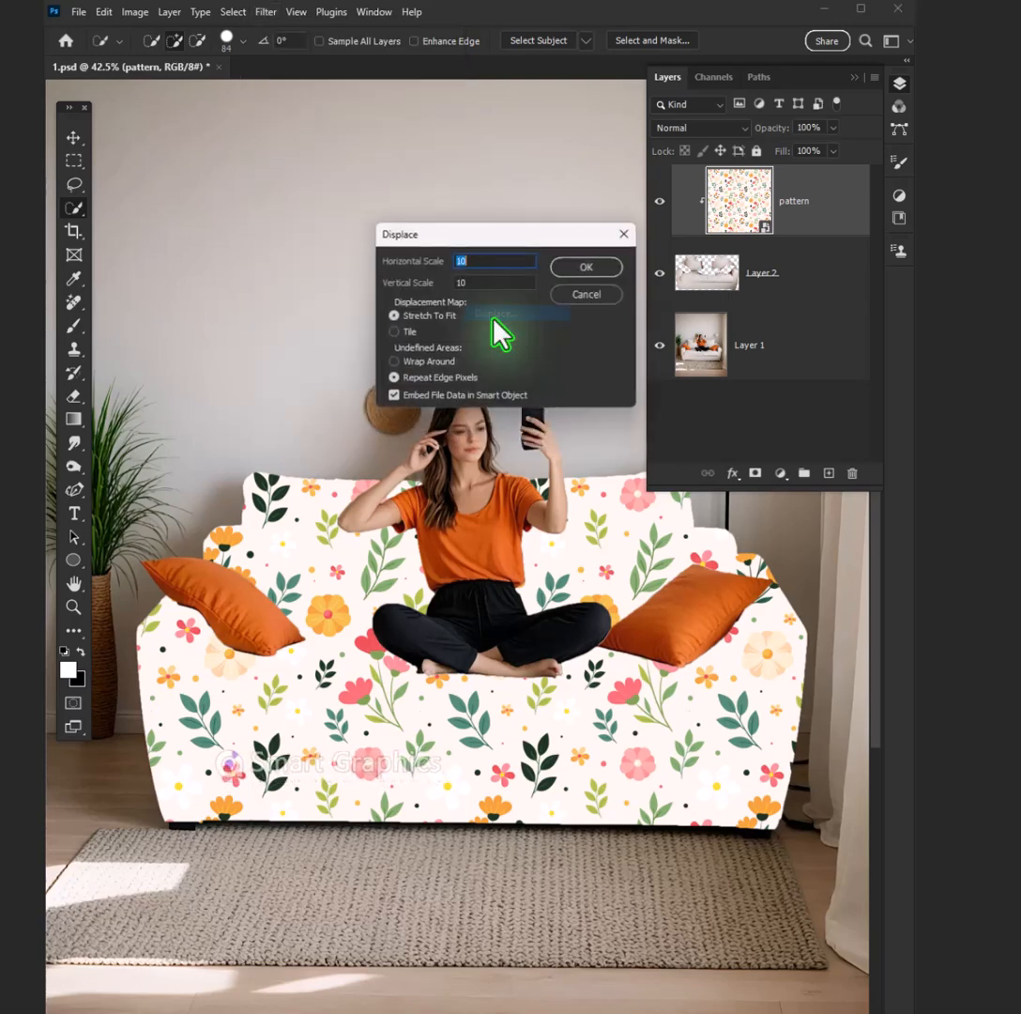
pyautogui.write('22')
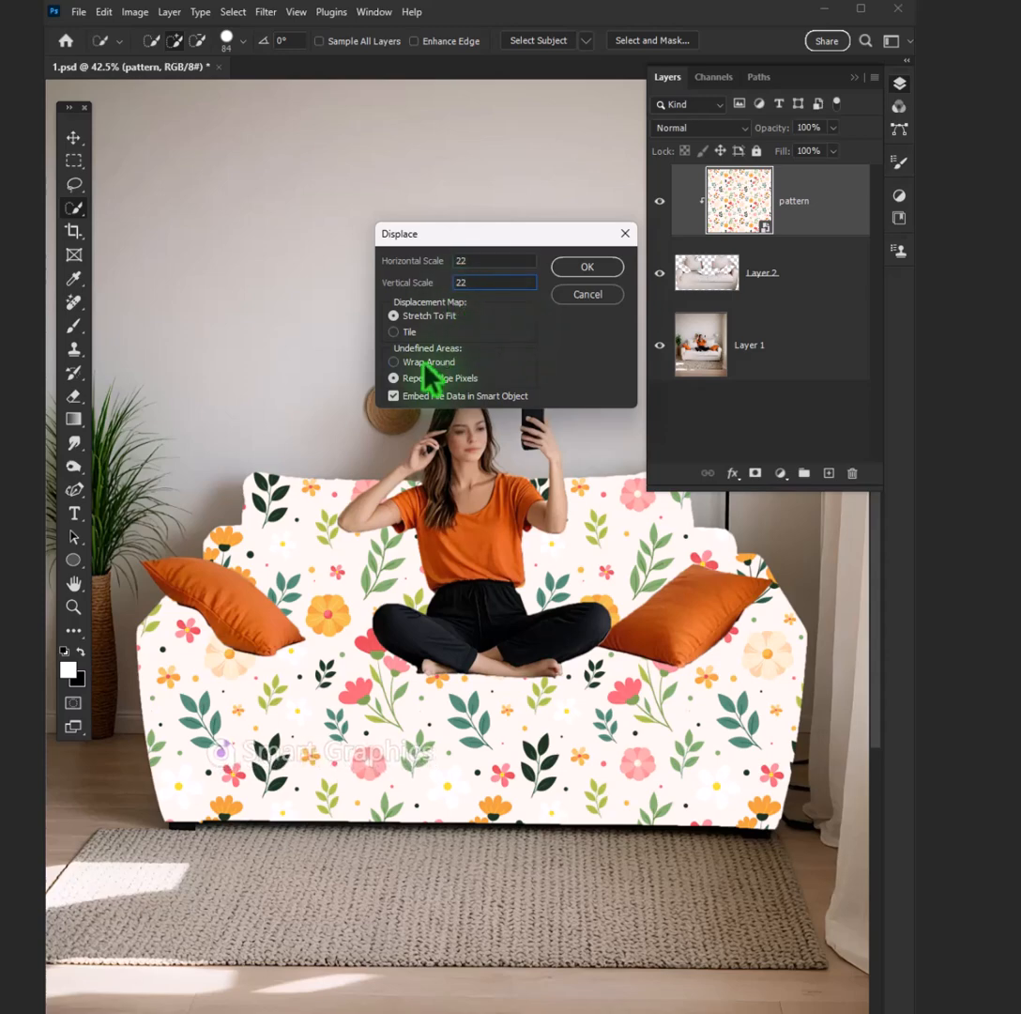
pyautogui.click(585, 267)
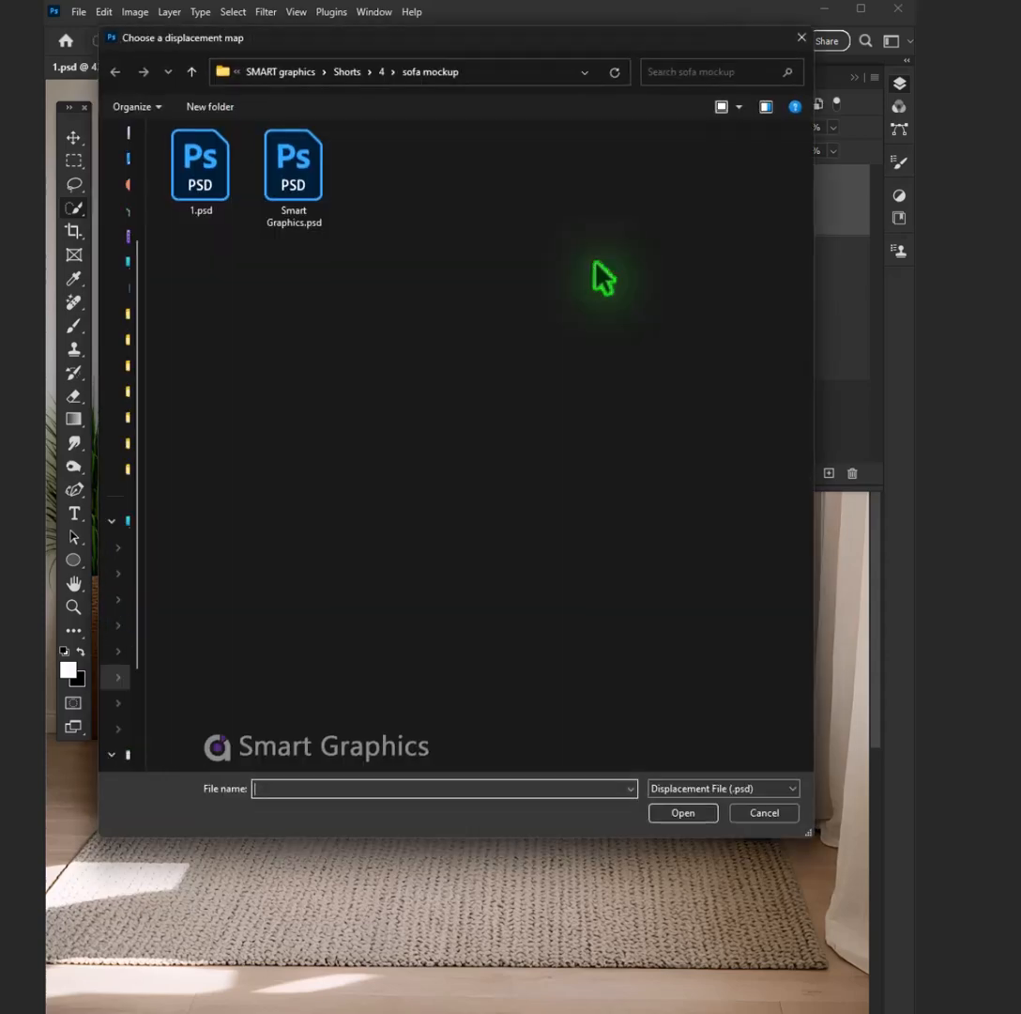
pyautogui.click(199, 171)
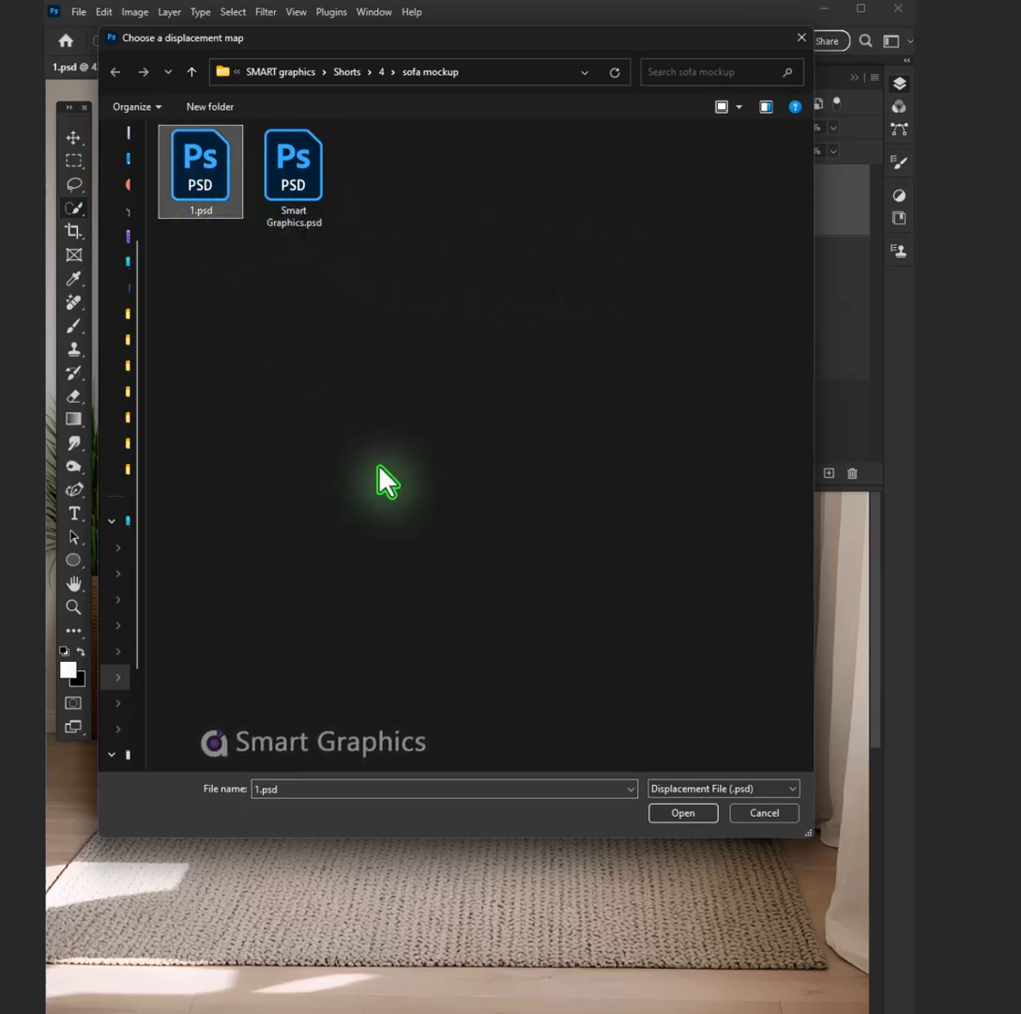
pyautogui.click(683, 811)
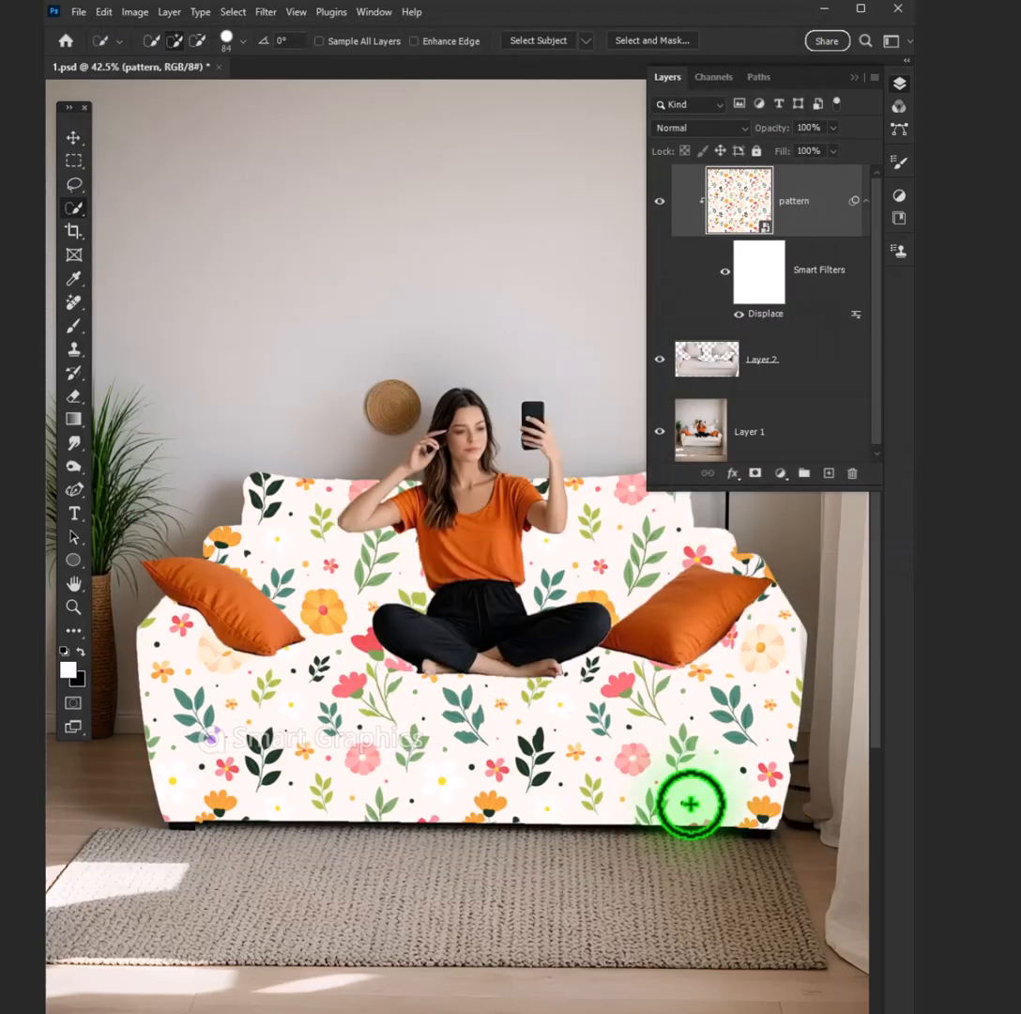
# - Set the pattern layer's blend mode to Multiply, then hide it for comparison
pyautogui.click(699, 127)
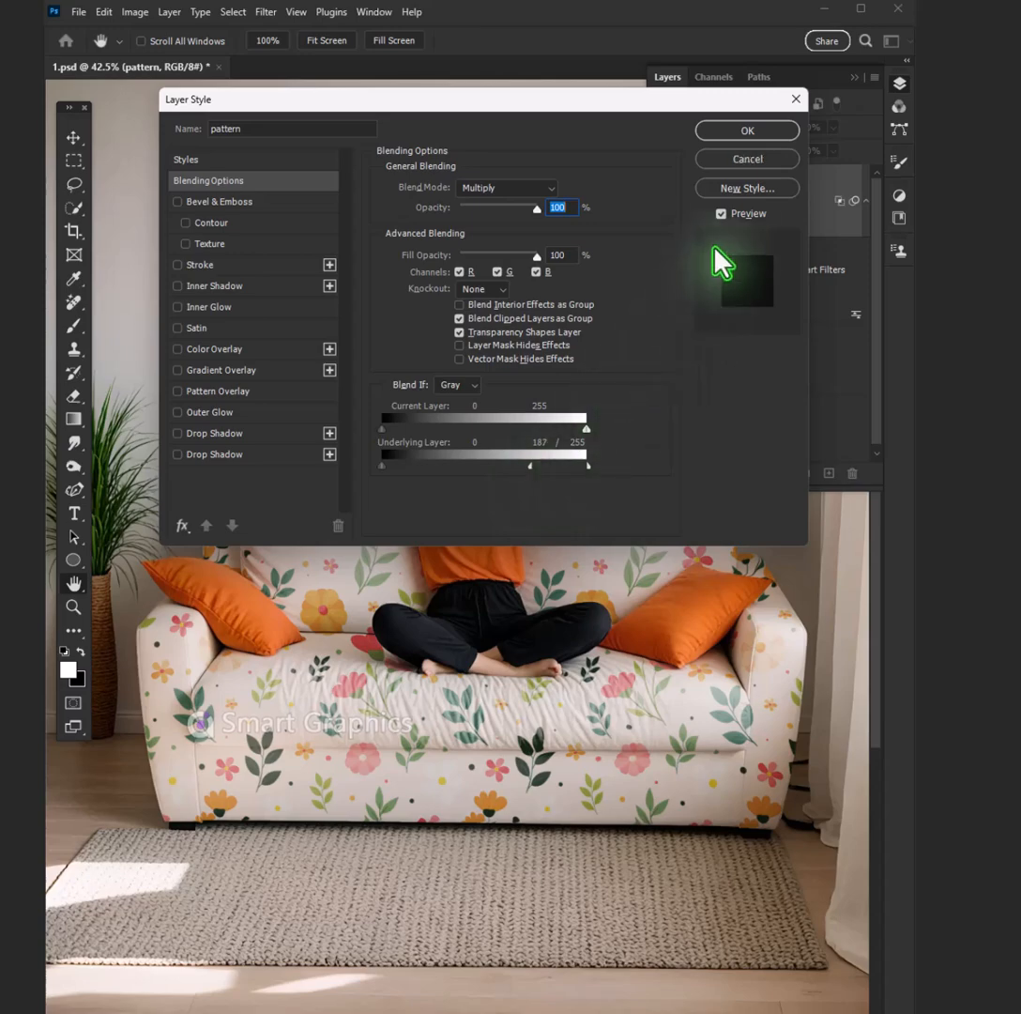
pyautogui.click(747, 130)
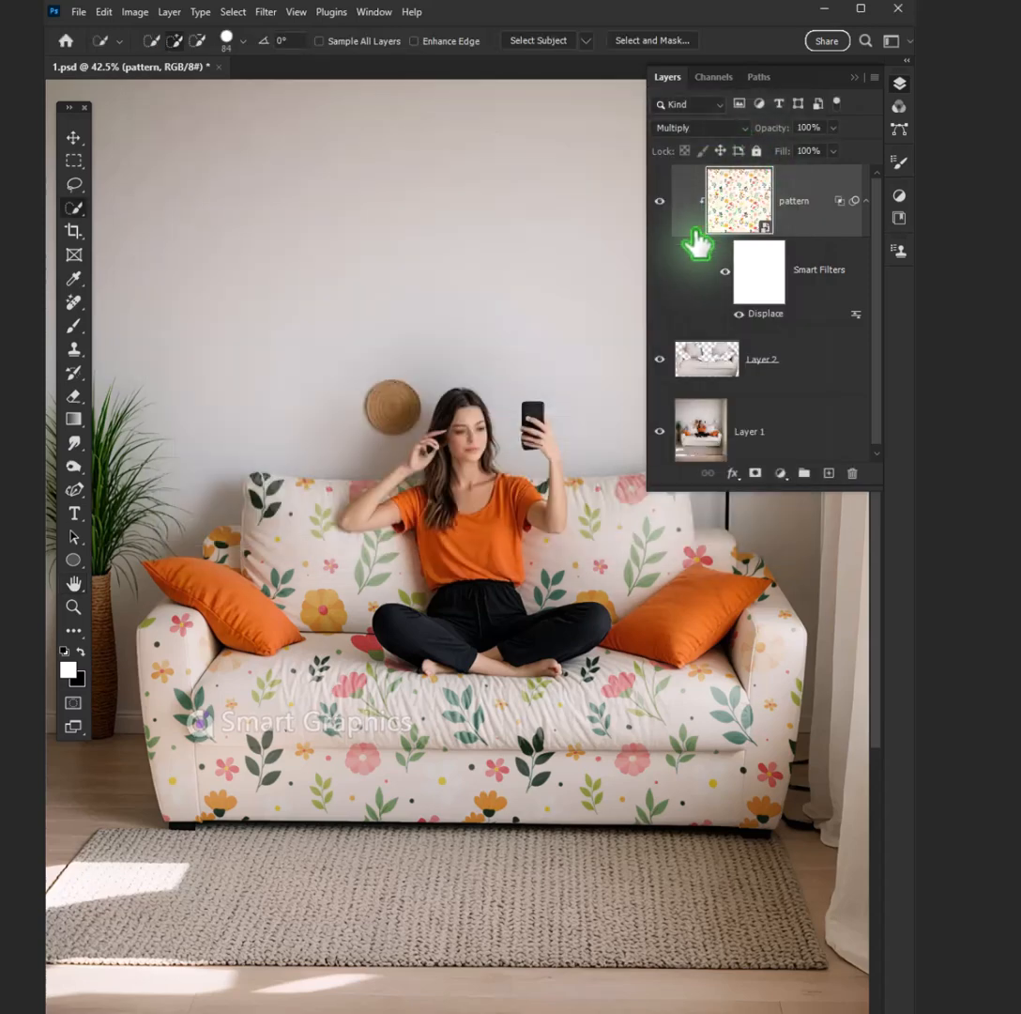
pyautogui.click(660, 199)
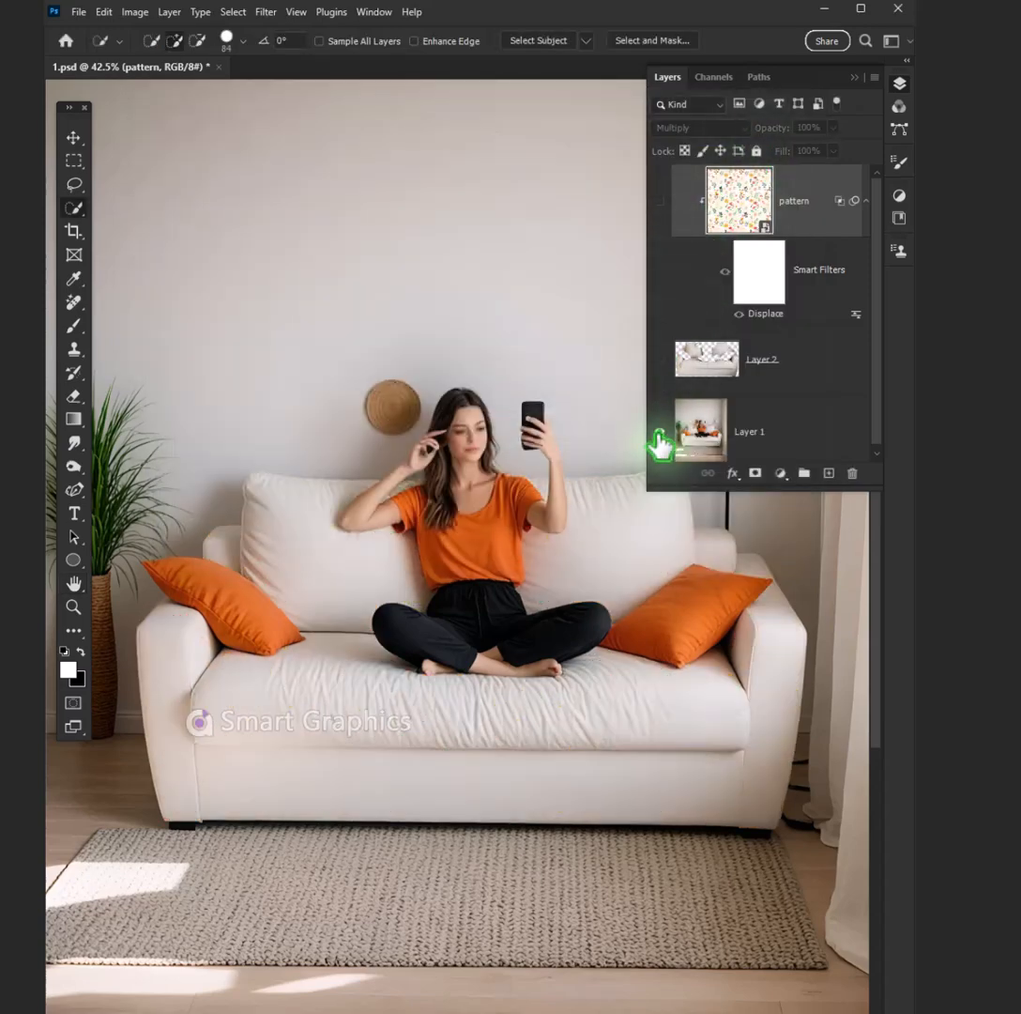